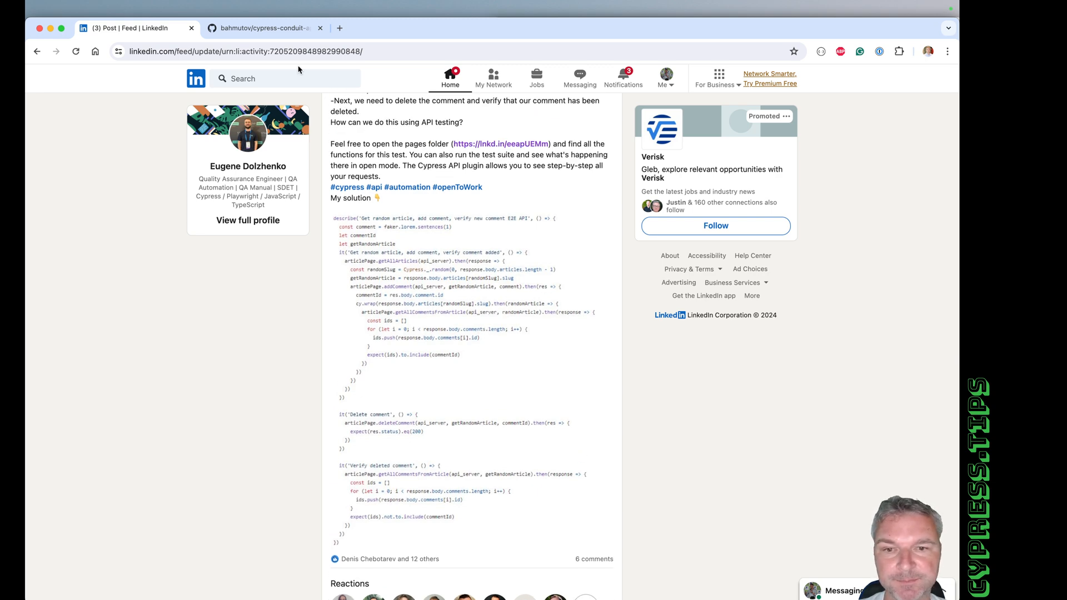
Remove the watchForFileChanges option from cypress.config.js.
click(262, 28)
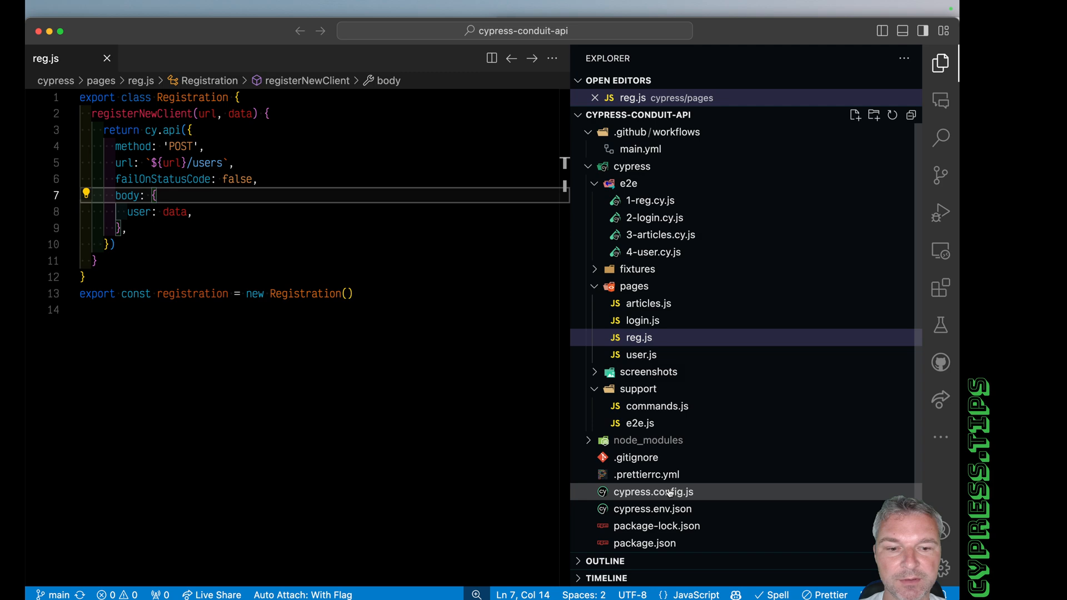
click(653, 492)
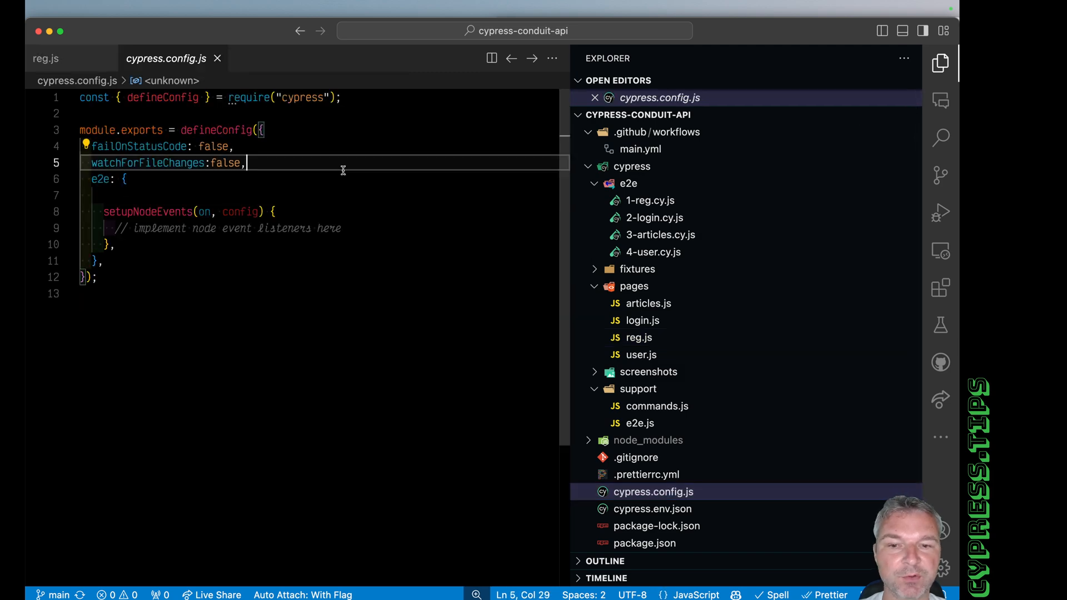
double_click(226, 162)
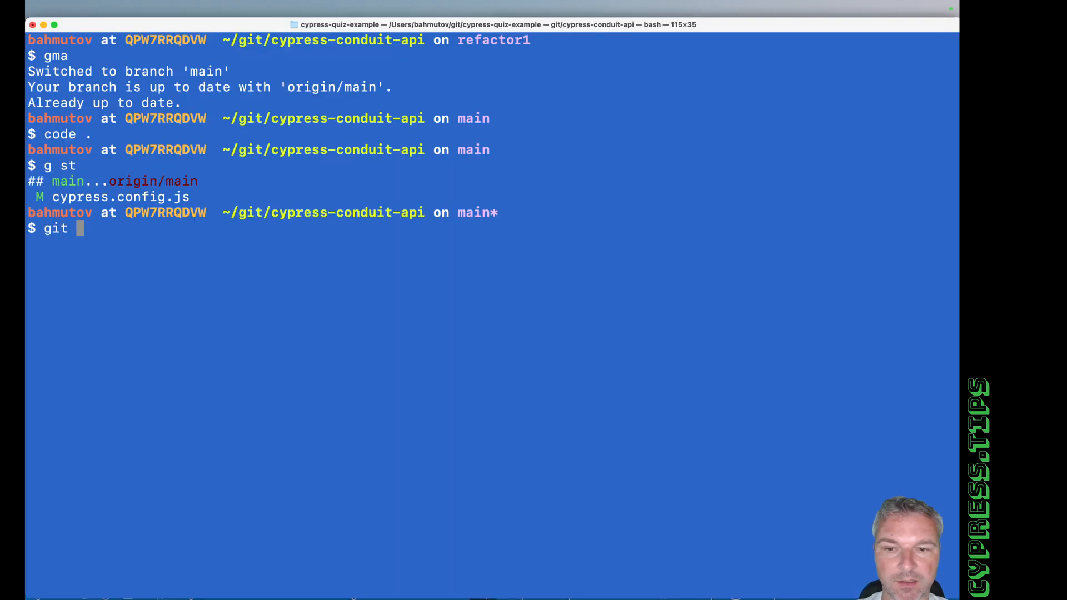
Create branch demo1 with git checkout -b and launch Cypress with npx cypress open.
text(checkout -b der)
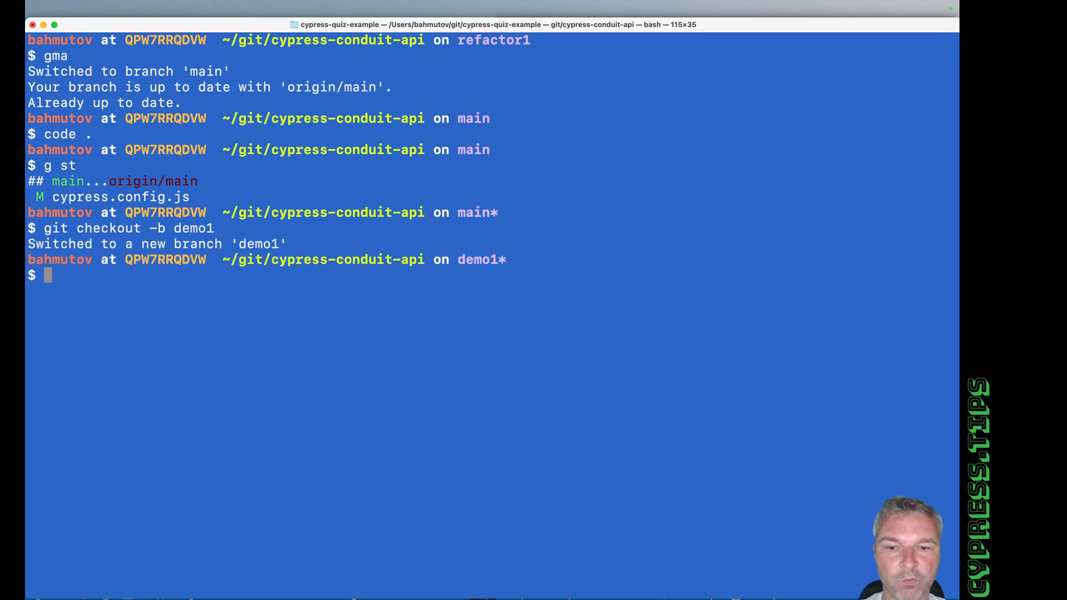
text(npx cypress ope)
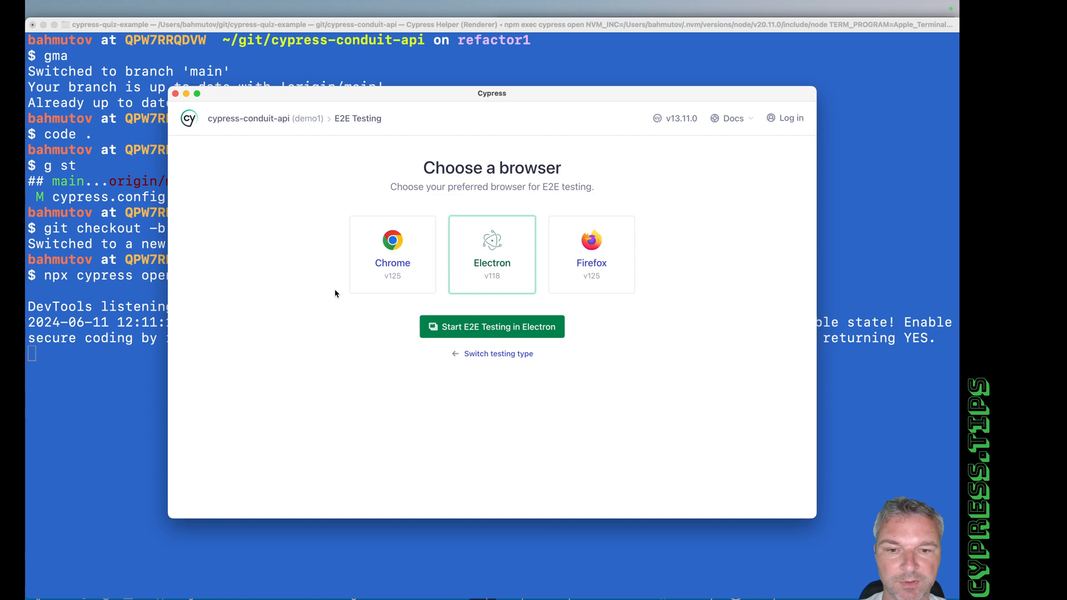
Run the 1-reg spec in Electron and inspect the positive new user test's requests.
click(492, 326)
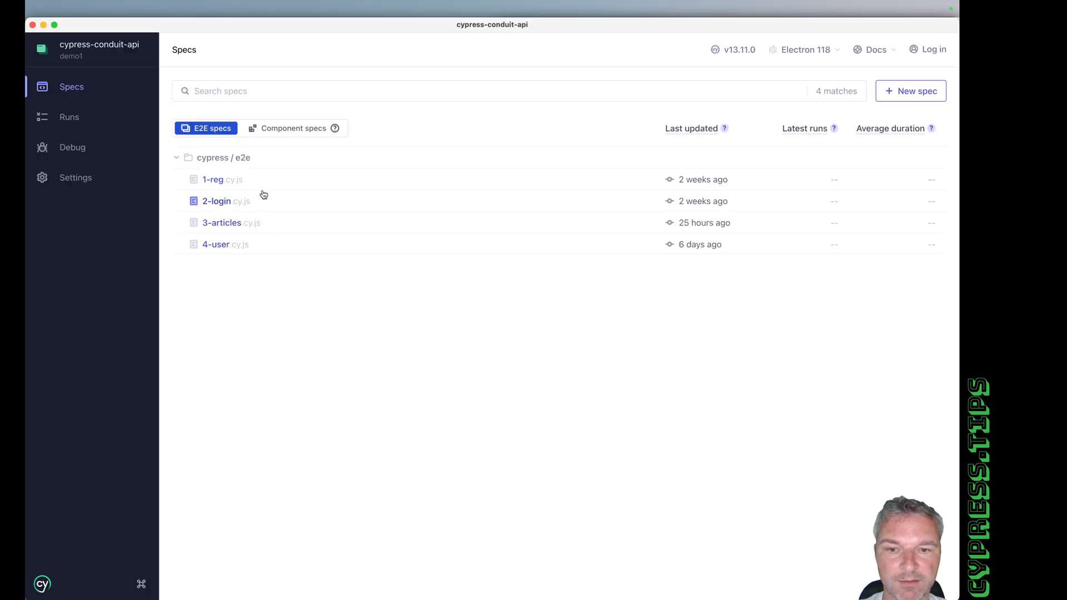
click(214, 179)
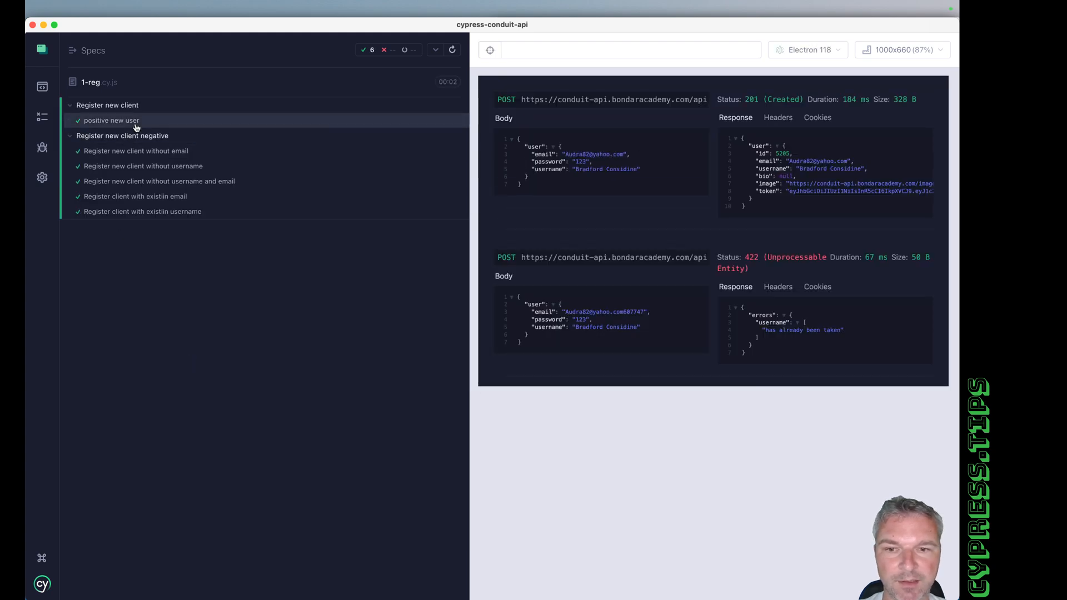
click(111, 120)
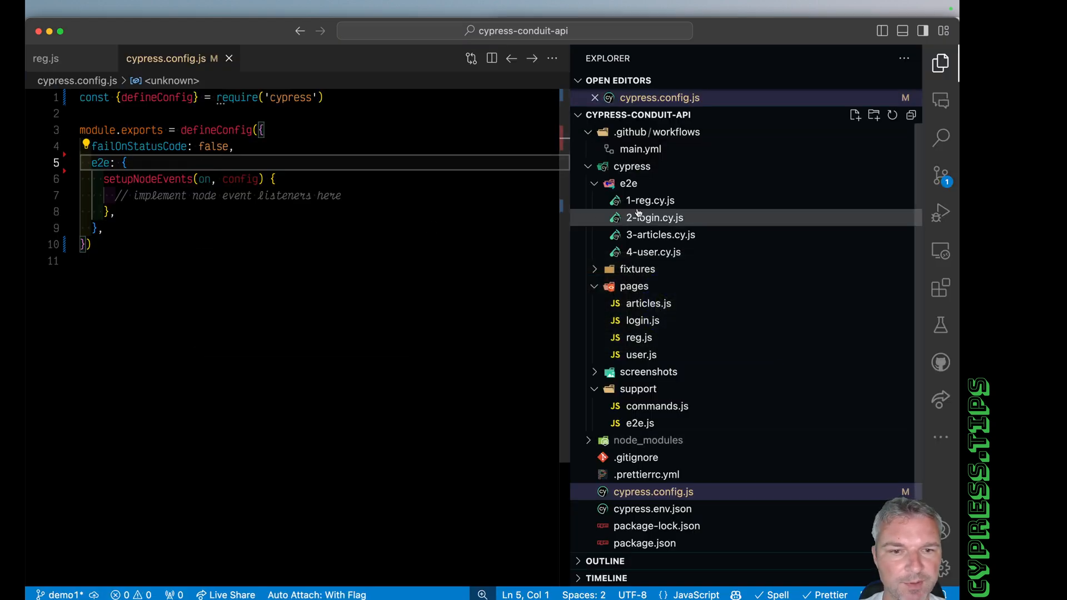
Isolate the positive new user test in 1-reg.cy.js with it.only.
click(649, 200)
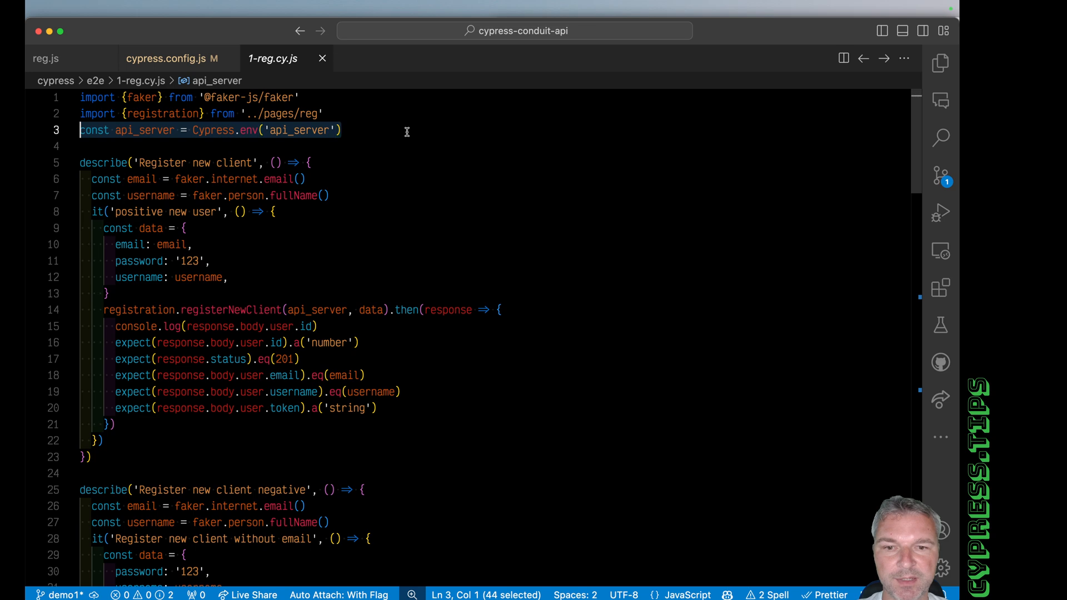
click(296, 130)
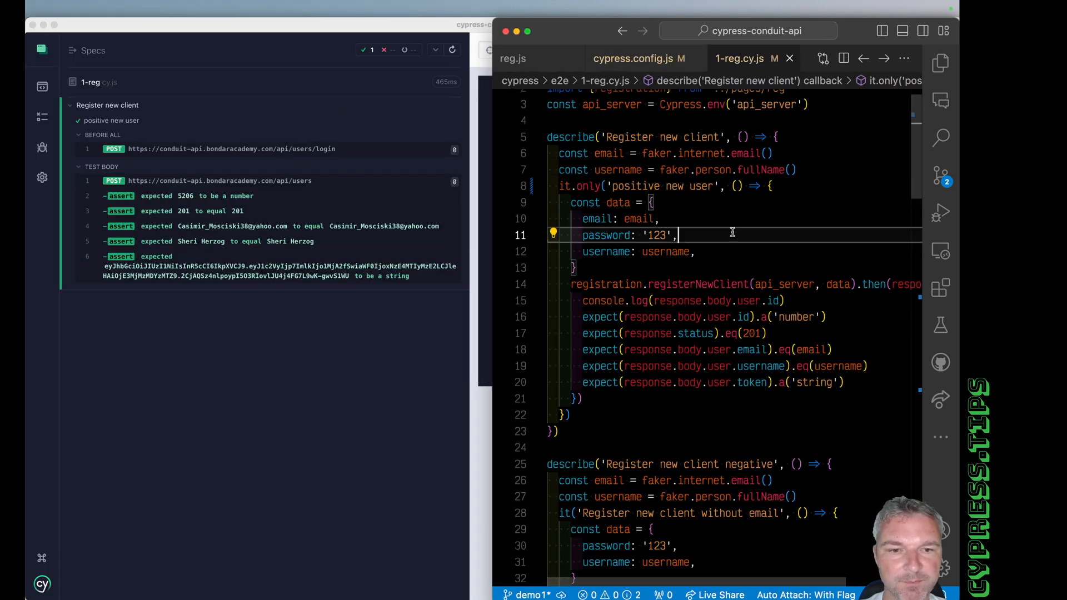
scroll(down, 3)
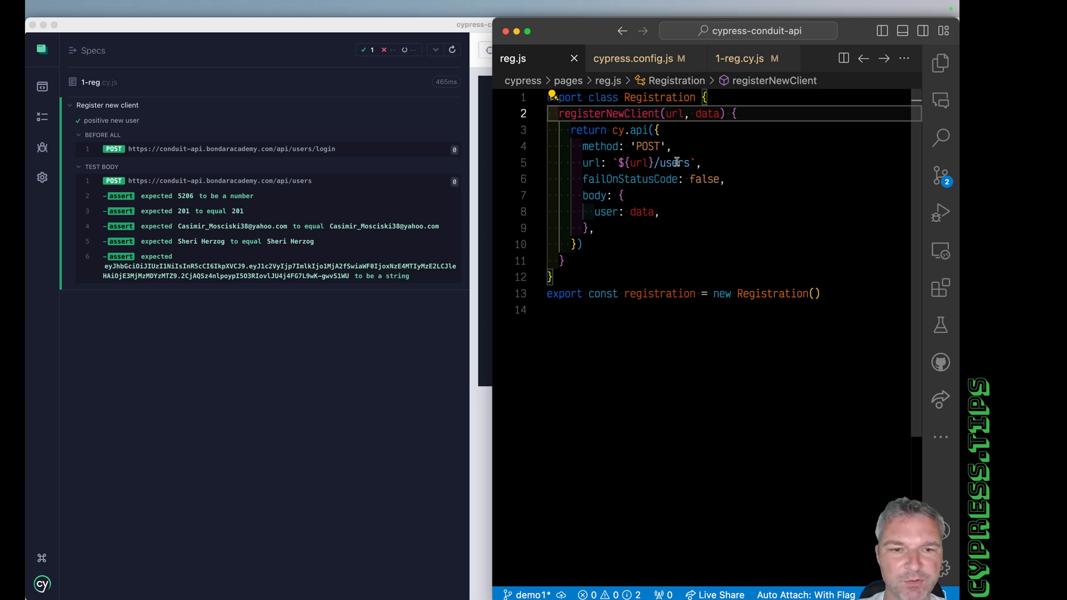
double_click(640, 211)
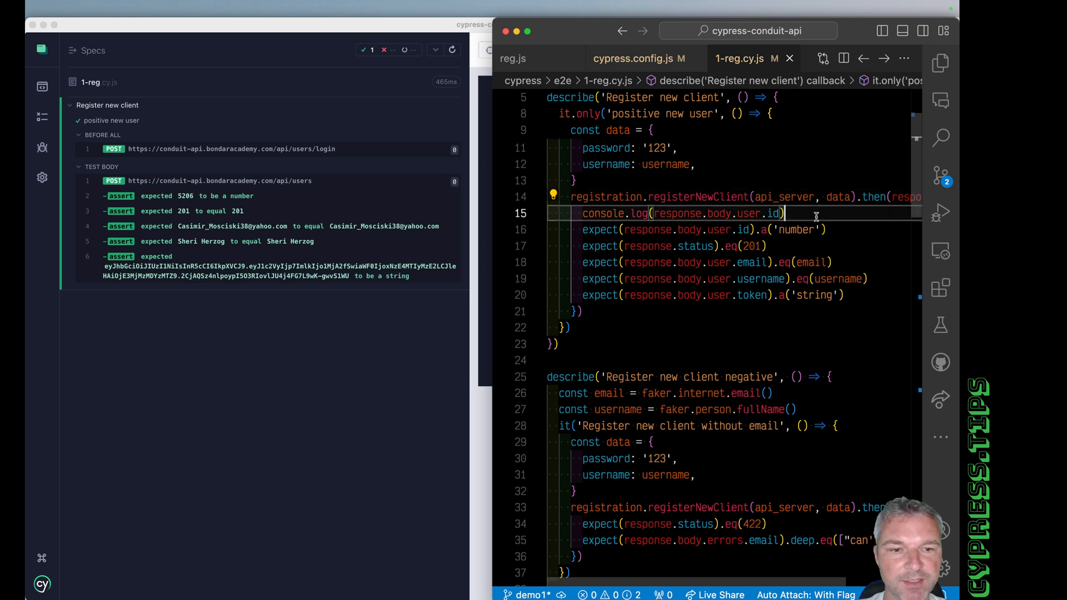
Drop the console.log line and move the status expectation to the top.
click(701, 246)
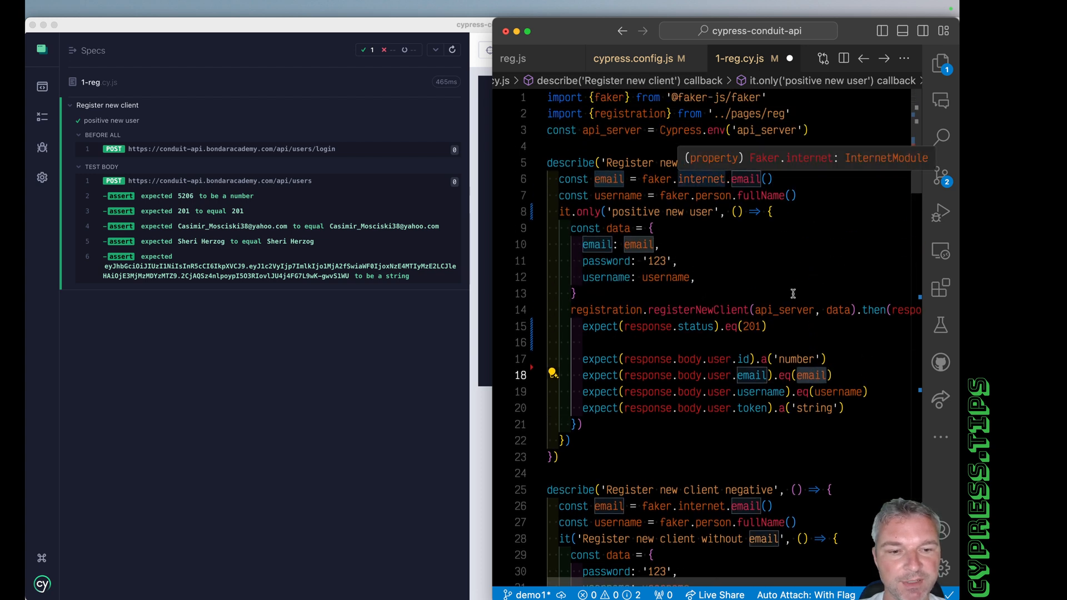
scroll(down, 3)
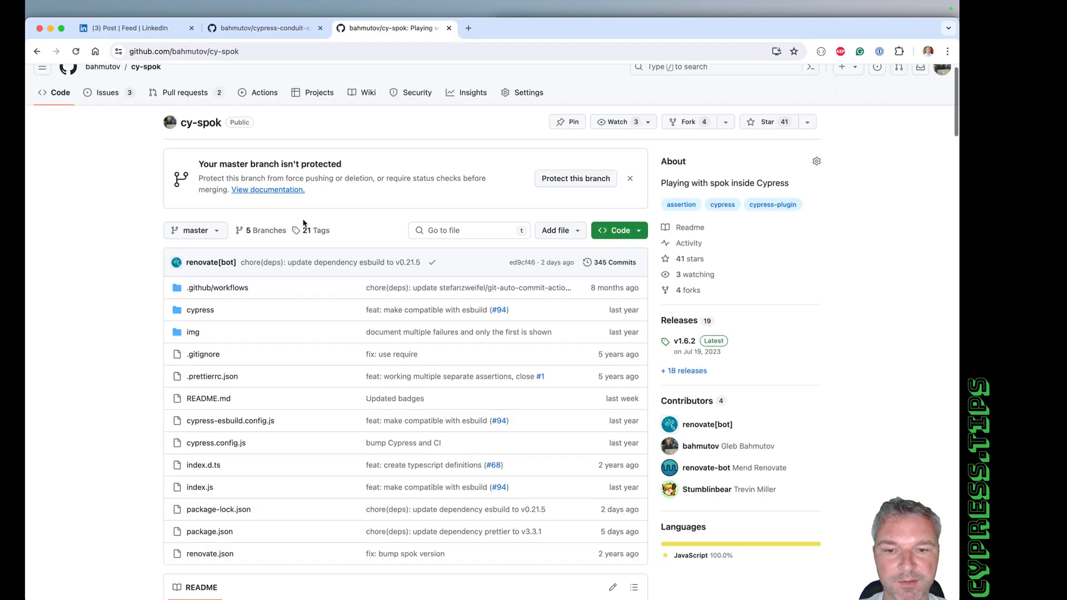
Scroll the cy-spok README to its Install and Use sections.
scroll(down, 3)
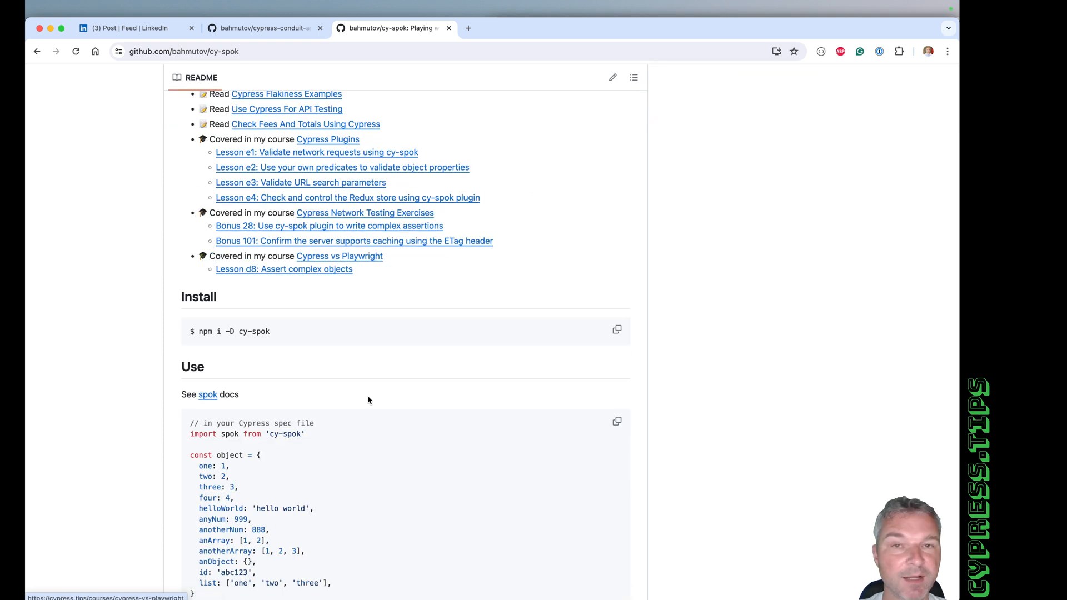
scroll(down, 3)
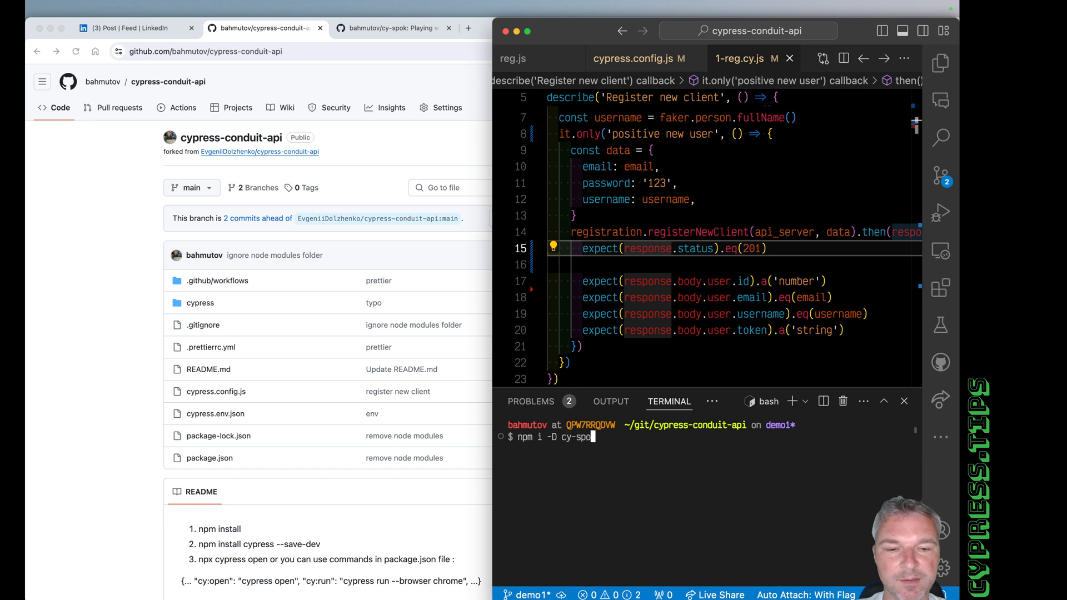
Install cy-spok as a dev dependency with npm i -D and import it in the spec.
text(k)
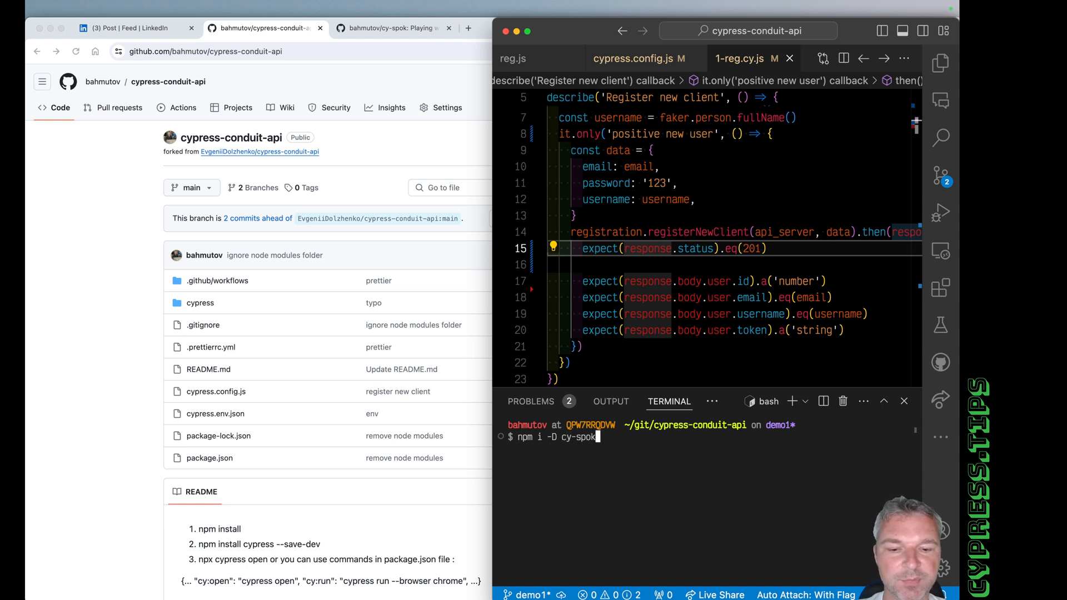
text(@1.5.2)
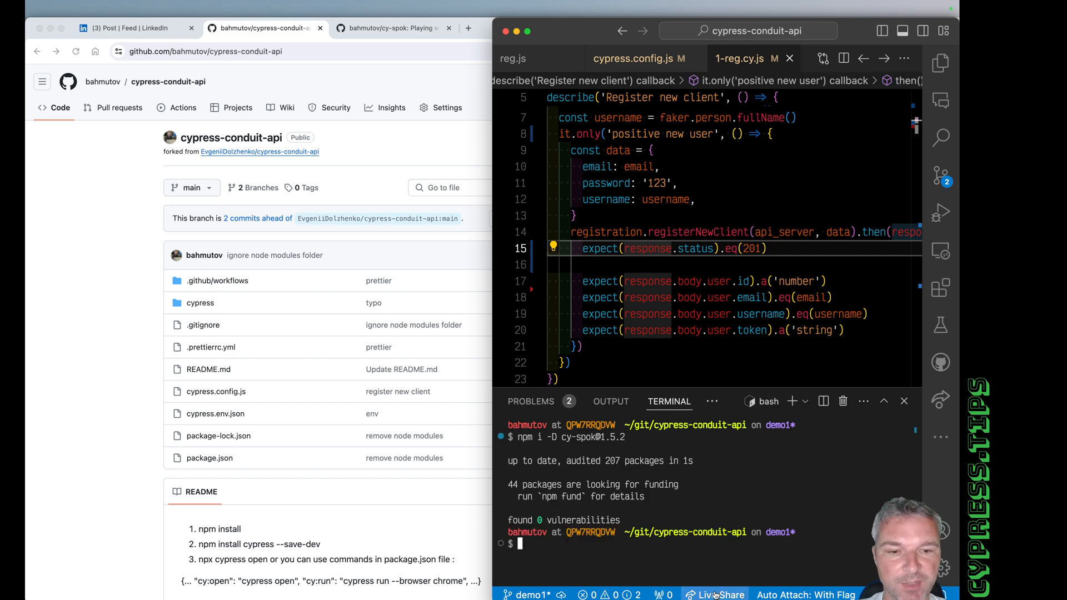
text(import)
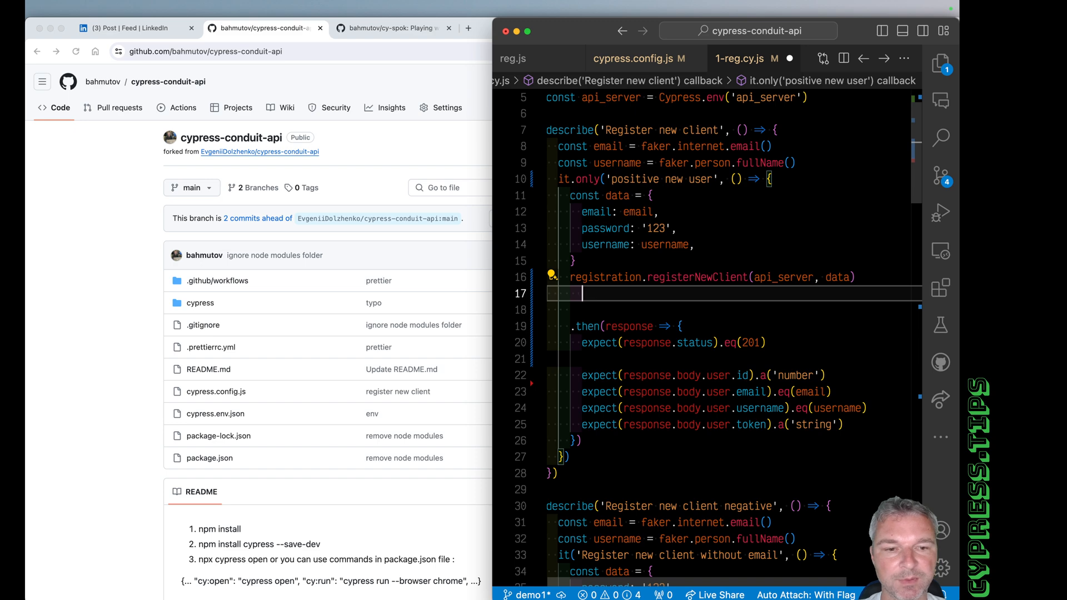
Chain a spok should assertion on status 201 and user fields, removing the old expects.
text(.shoul)
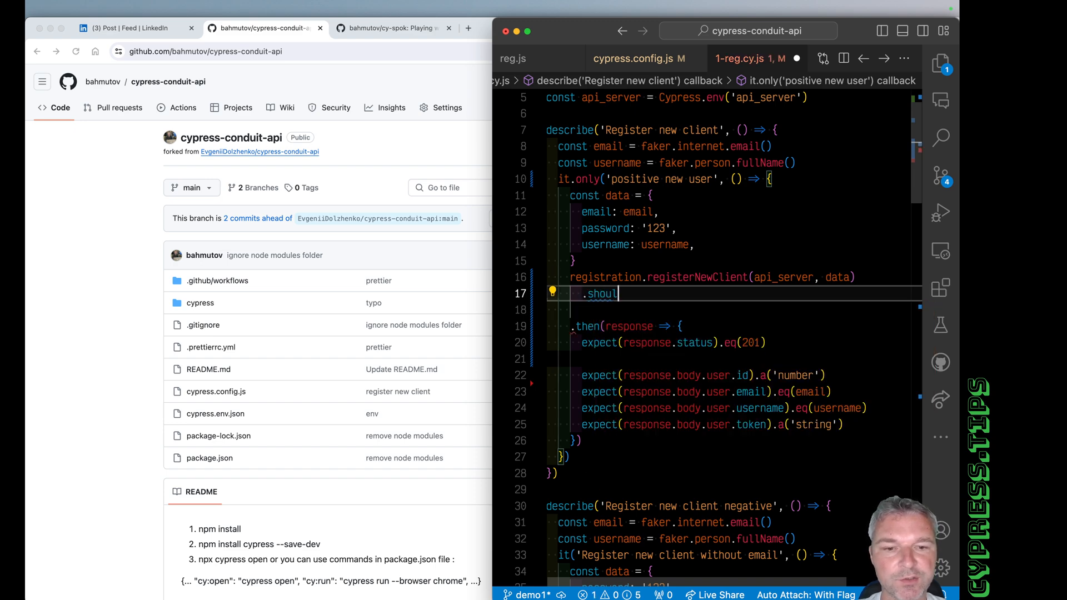
text(d(response => {}))
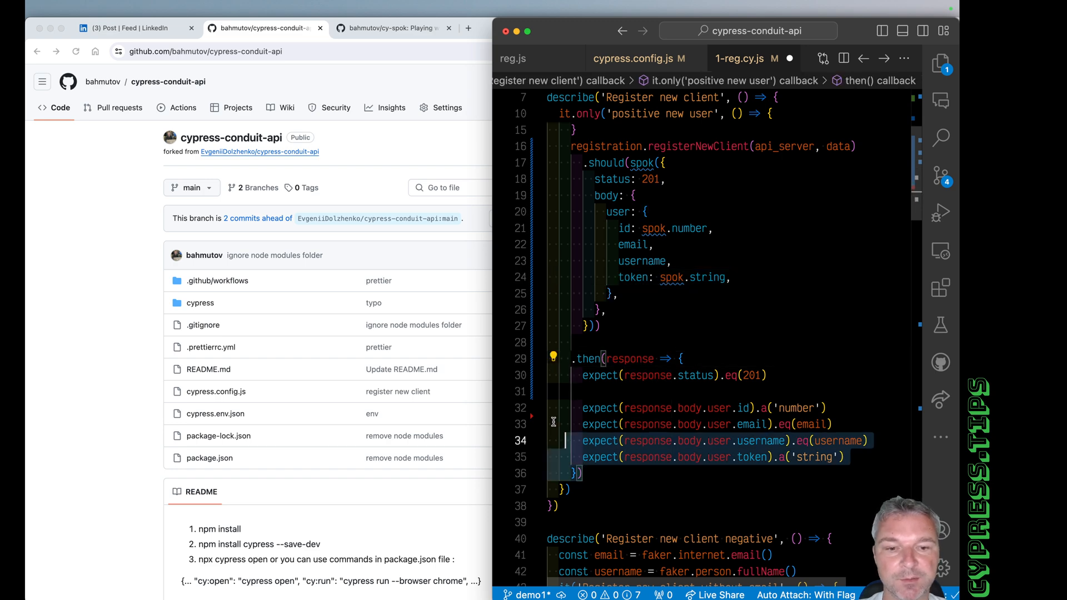
key(cmd+/)
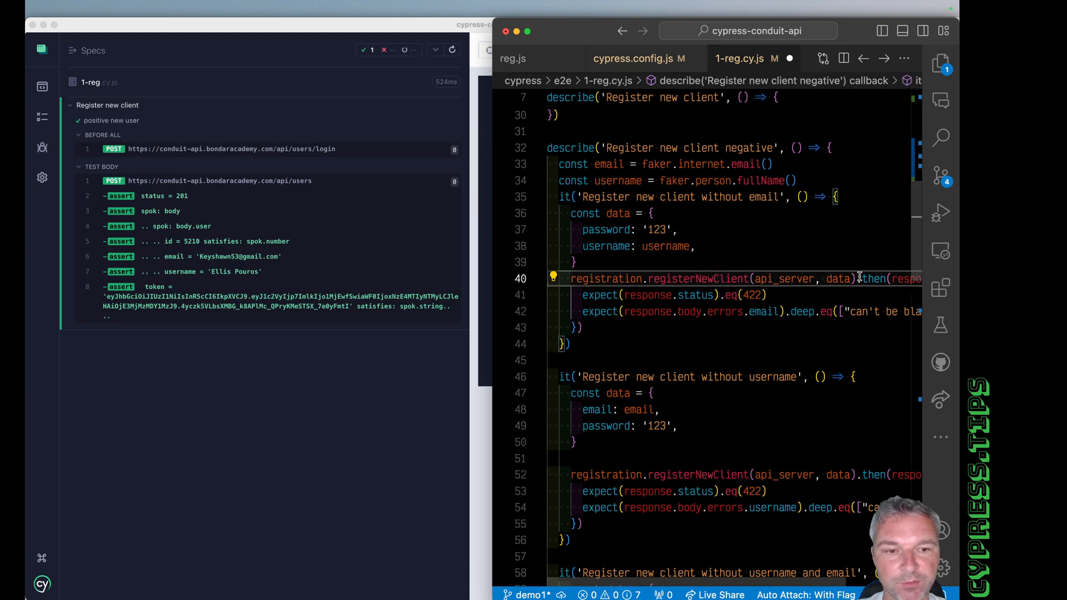
Add .should(spok({})) assertions after registerNewClient in the negative registration tests.
text(.sh)
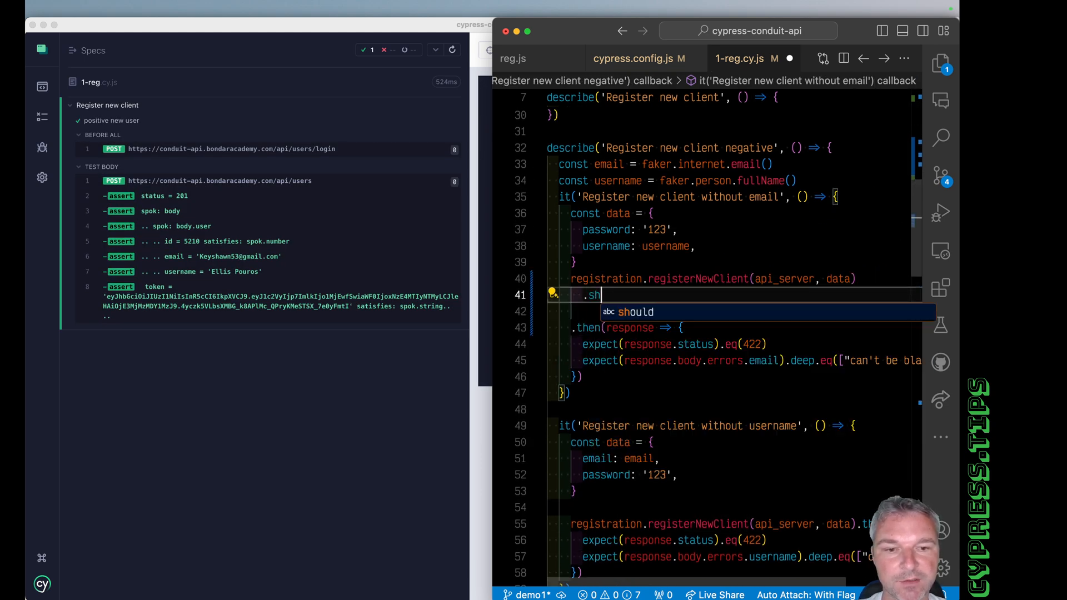
text(ould(spok)
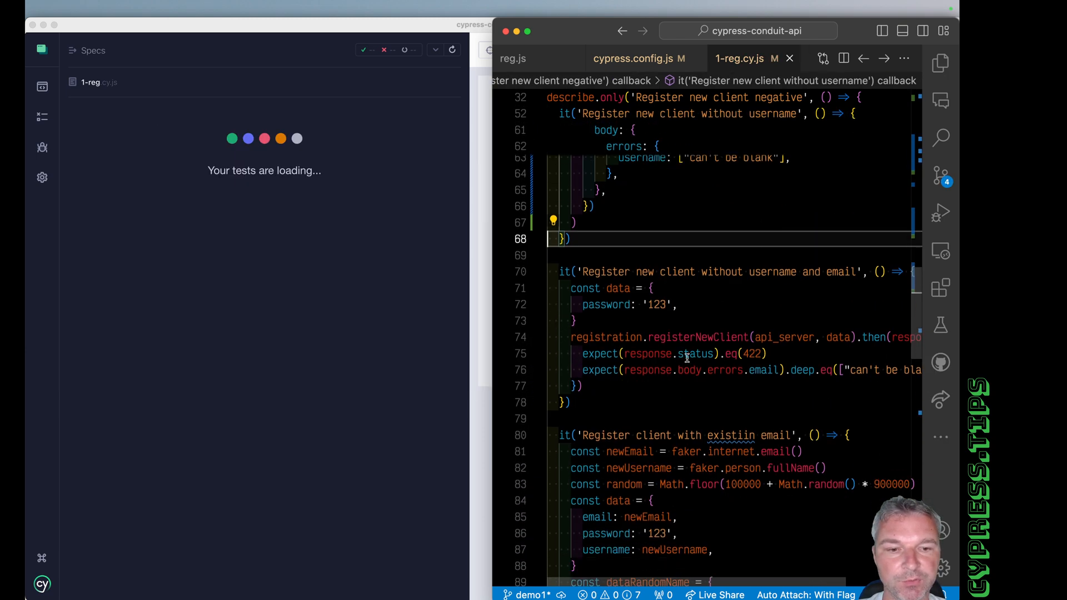
text(.should)
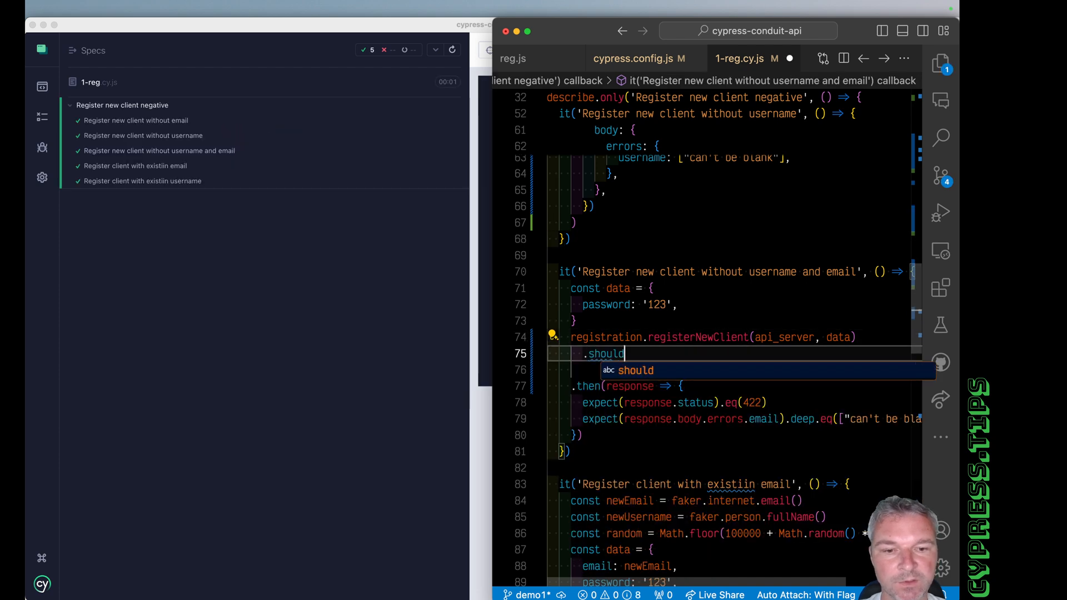
text((spok({})))
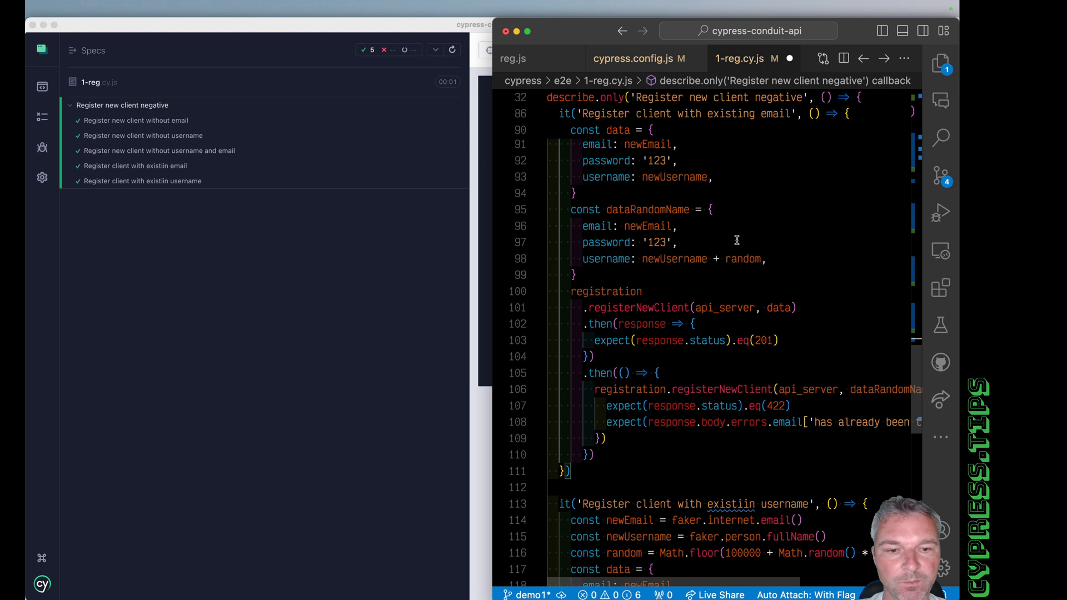
Assert status 201 via should('have.property') and chain .and(spok) on the user body fields.
scroll(down, 3)
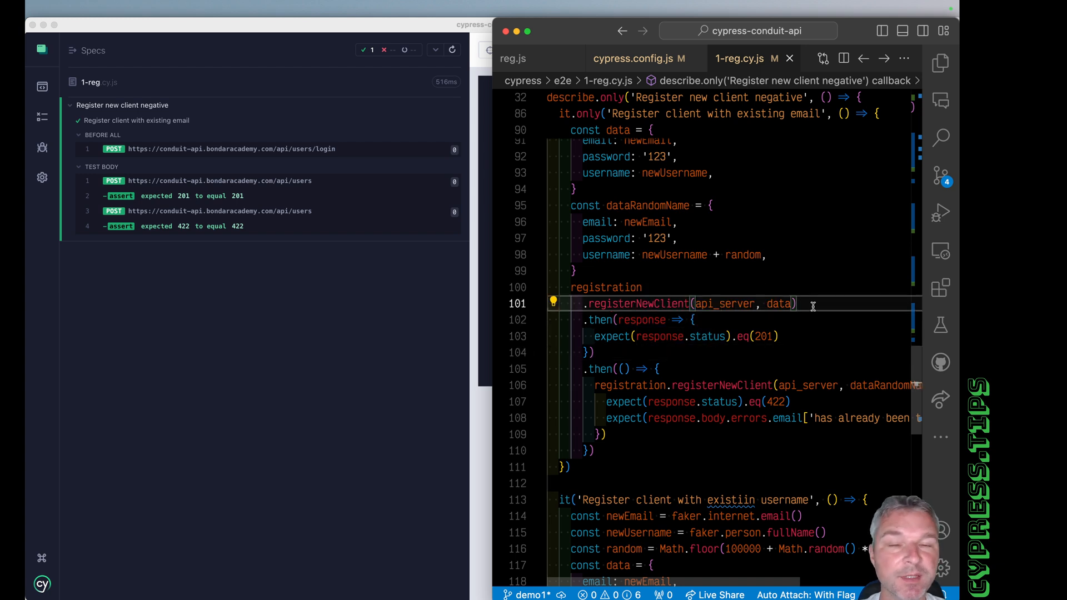
text(.should('have)
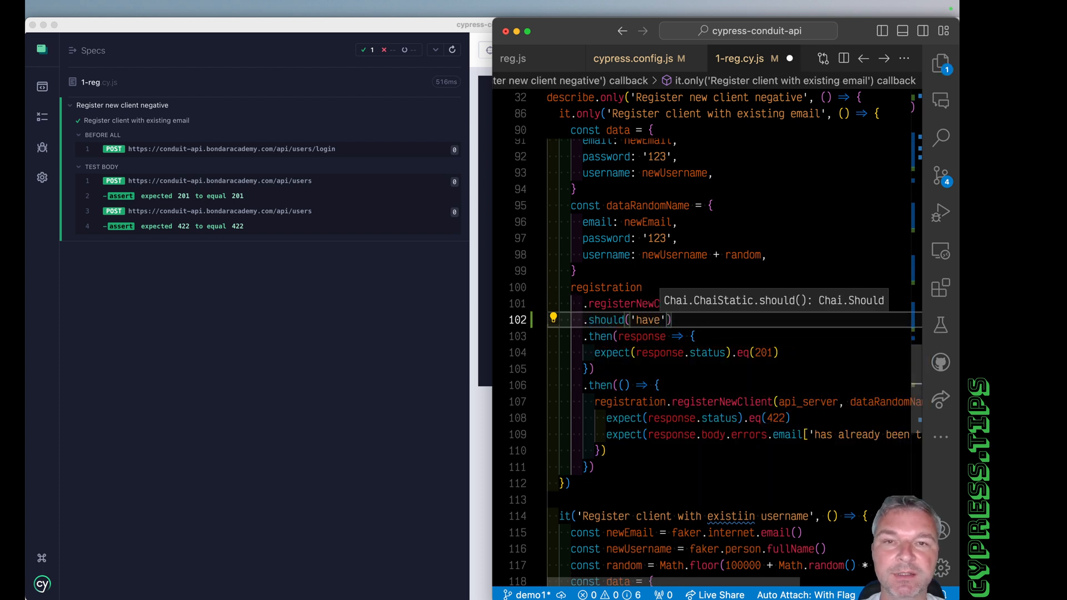
text(.property', 'status', 201)
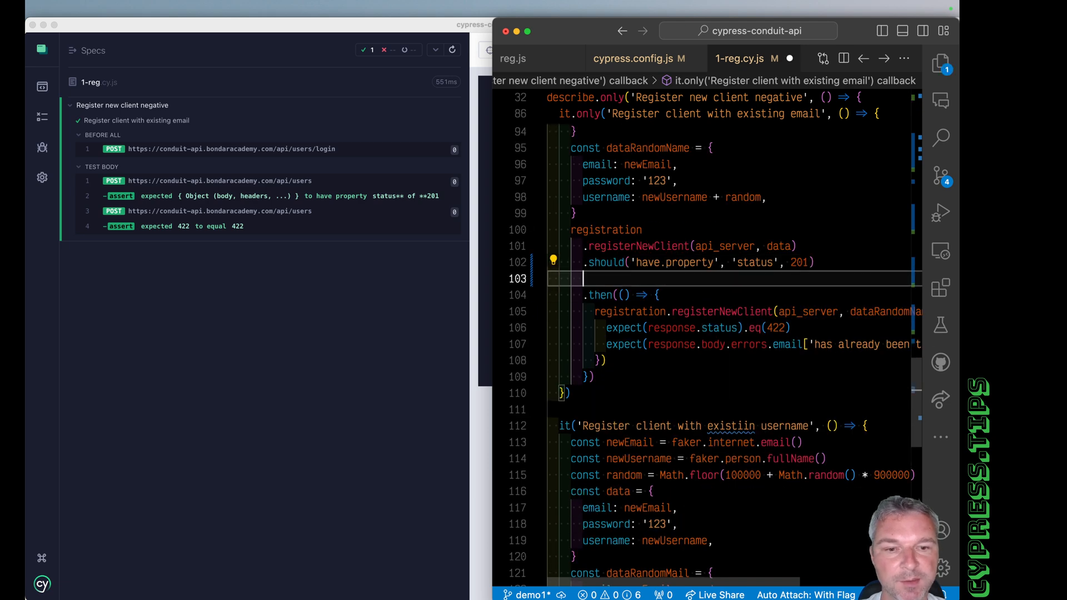
text(.and(spok({)
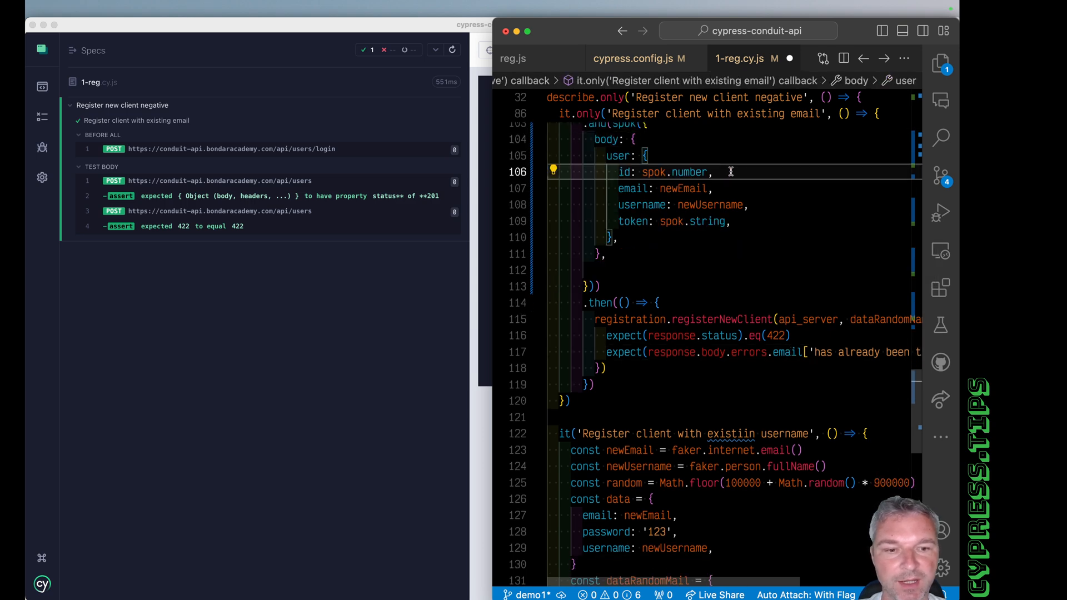
text(er)
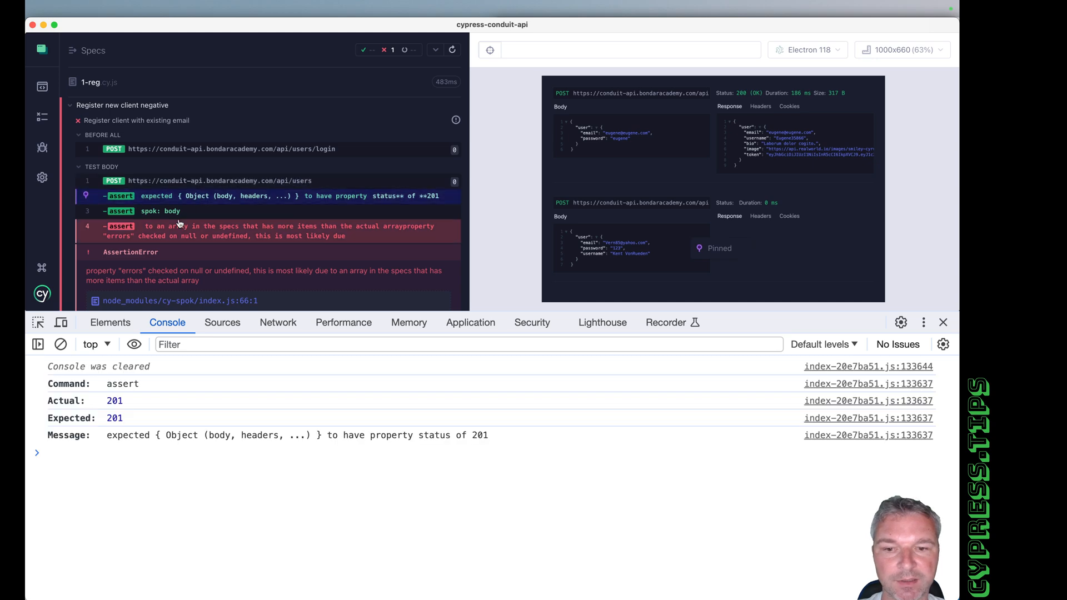
Print the POST registration request to the console and expand its yielded response body.
click(212, 180)
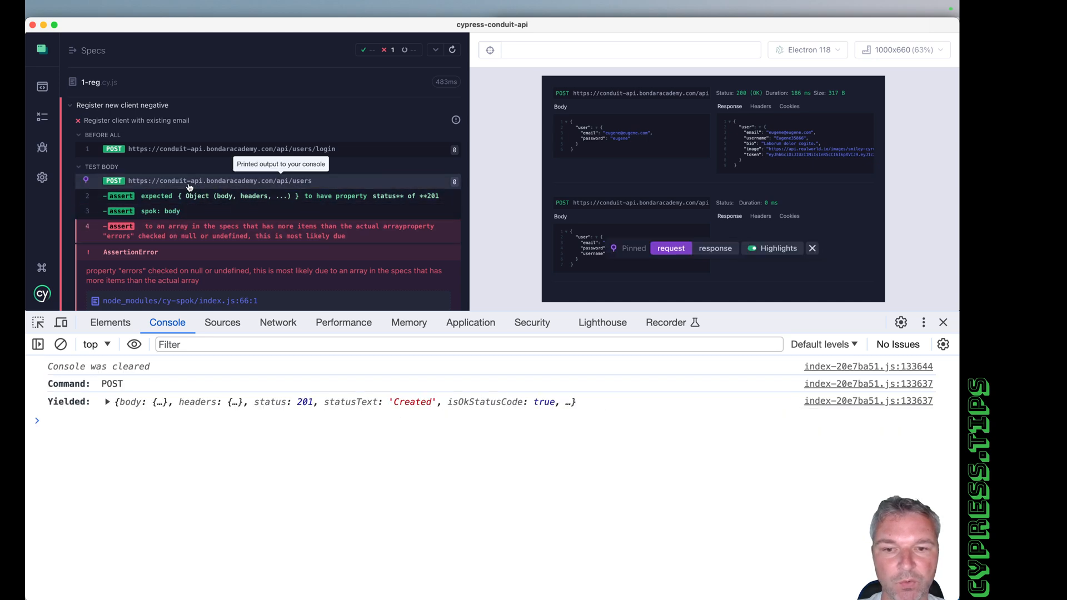
click(108, 401)
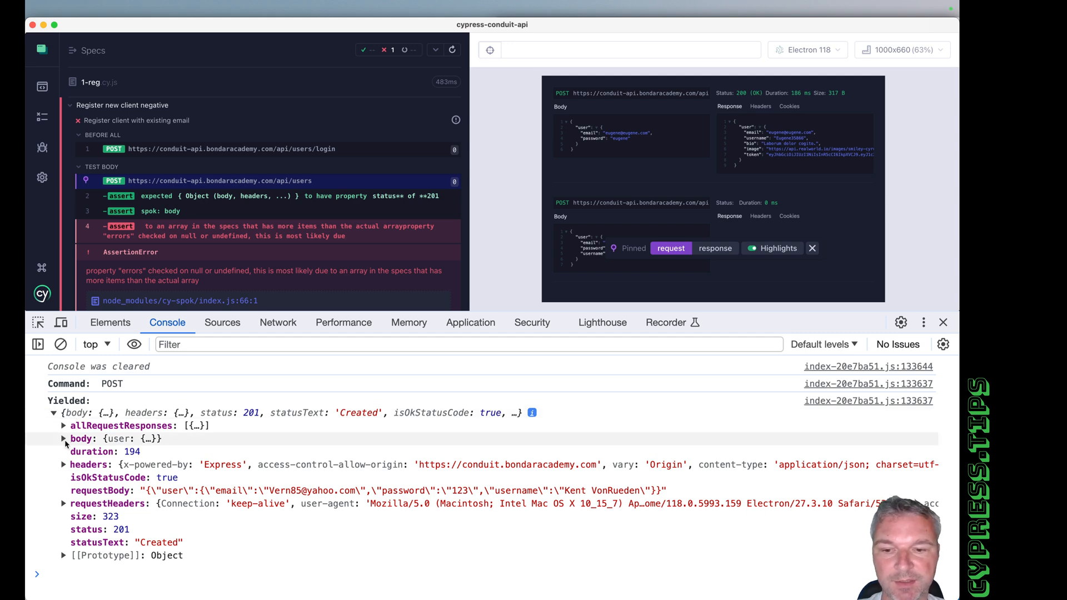
click(63, 438)
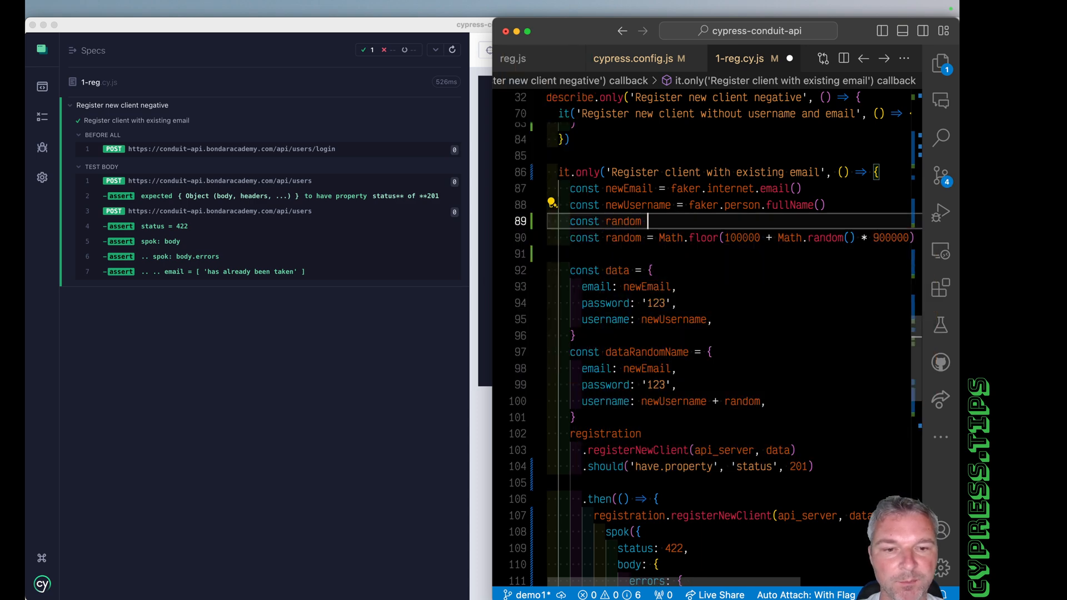
Define const random = Cypress._.random(100000, 999999) in the existing-email test.
text(= Cypress._)
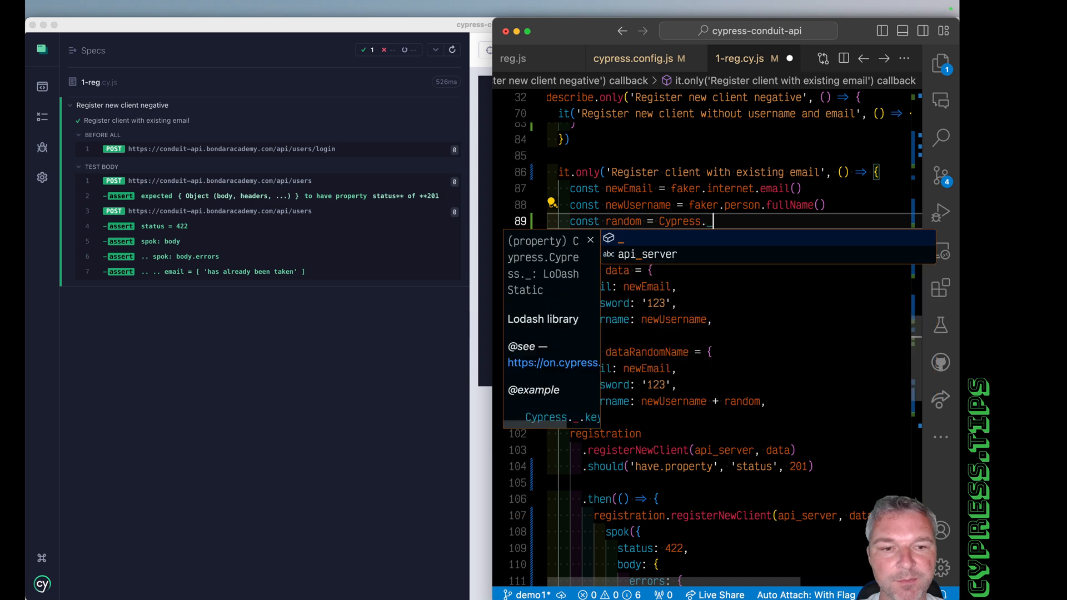
text(random(100000, 999999))
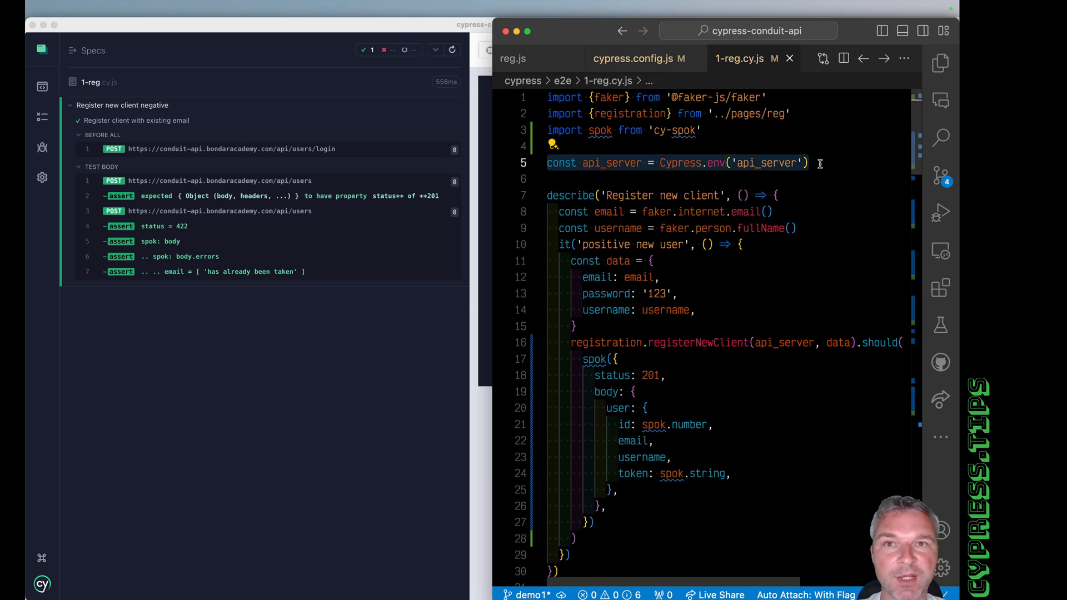
mouse_move(715, 163)
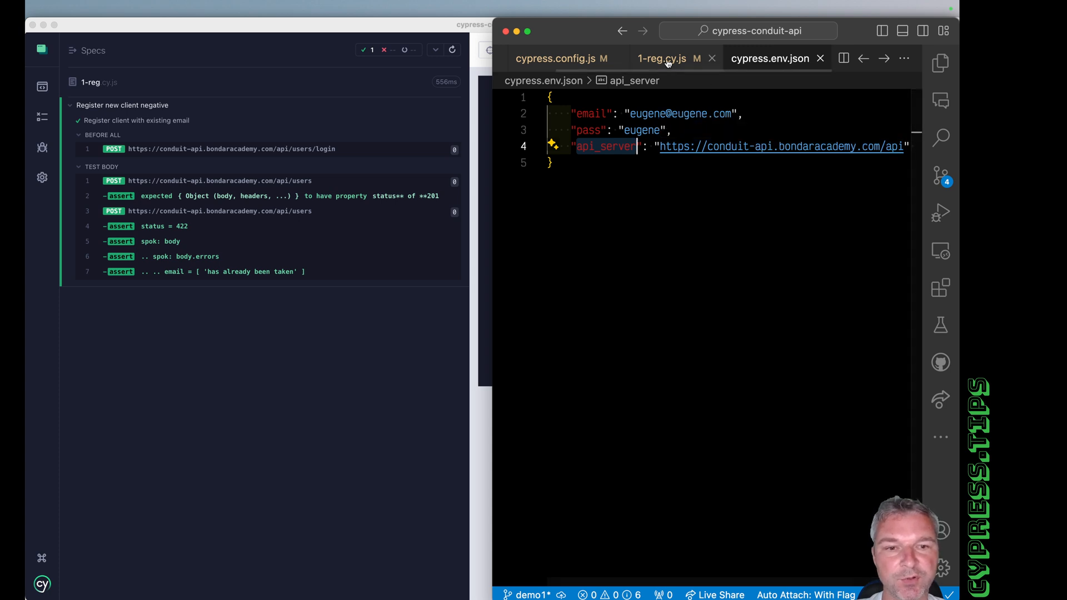
Back in 1-reg.cy.js, change Cypress.env('api_server') to the misspelled 'api_server1'.
click(661, 59)
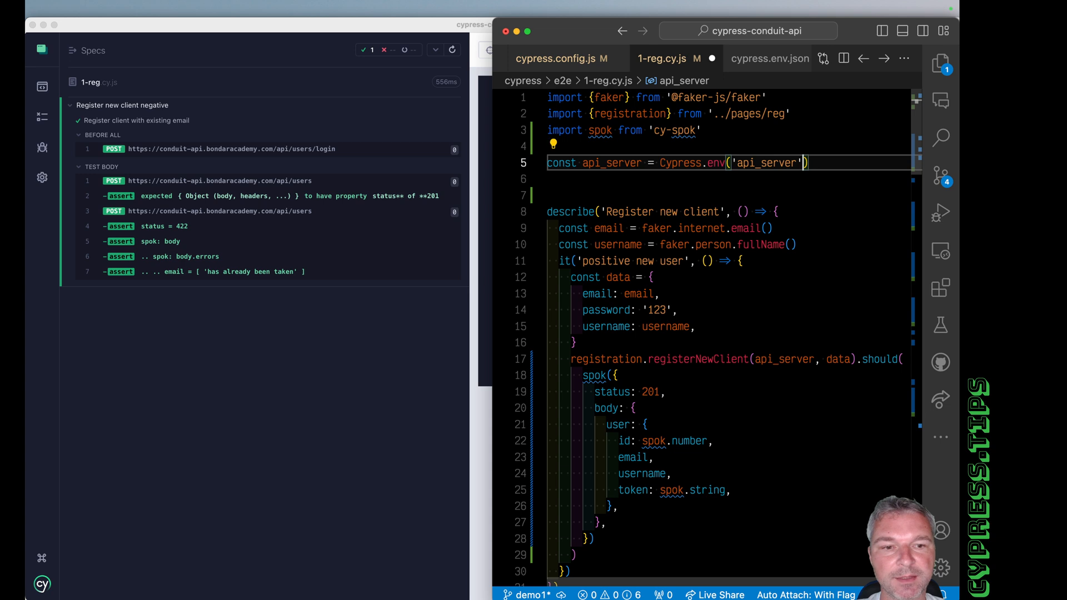
text(1)
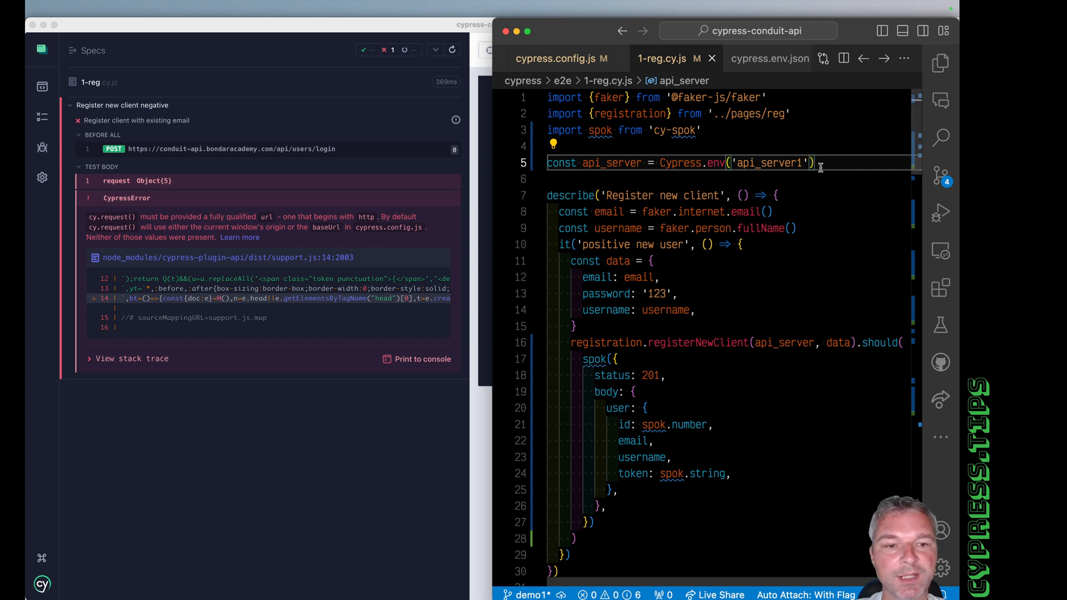
Assert expect(api_server, 'api_server').to.be.a('string').and.not.be.empty and restore the 'api_server' key.
text(expect)
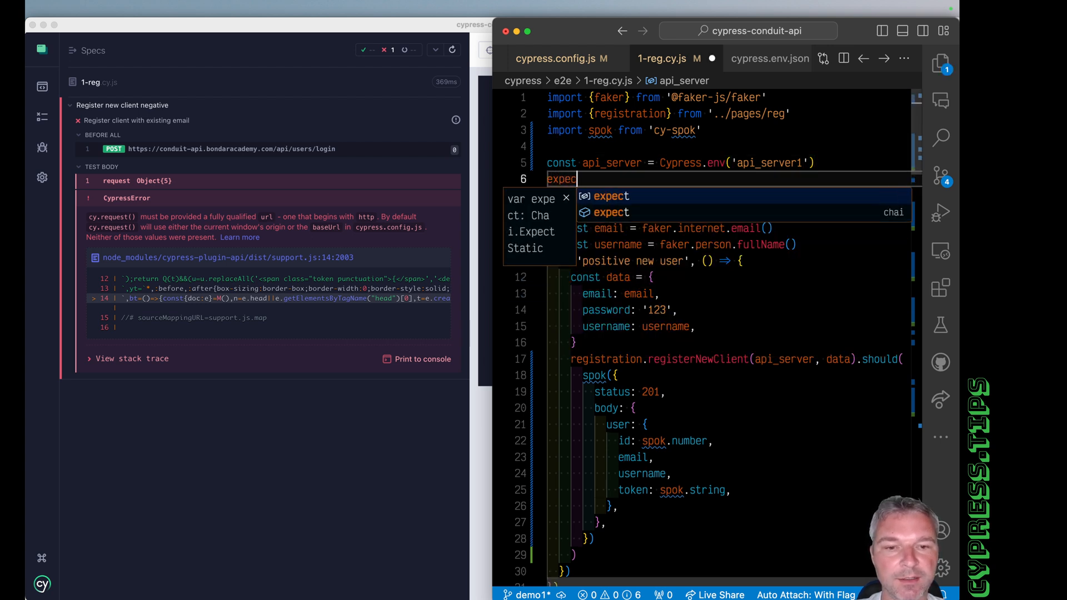
text((api_server, 'api_server').to.be.a('string').and.not.be.e)
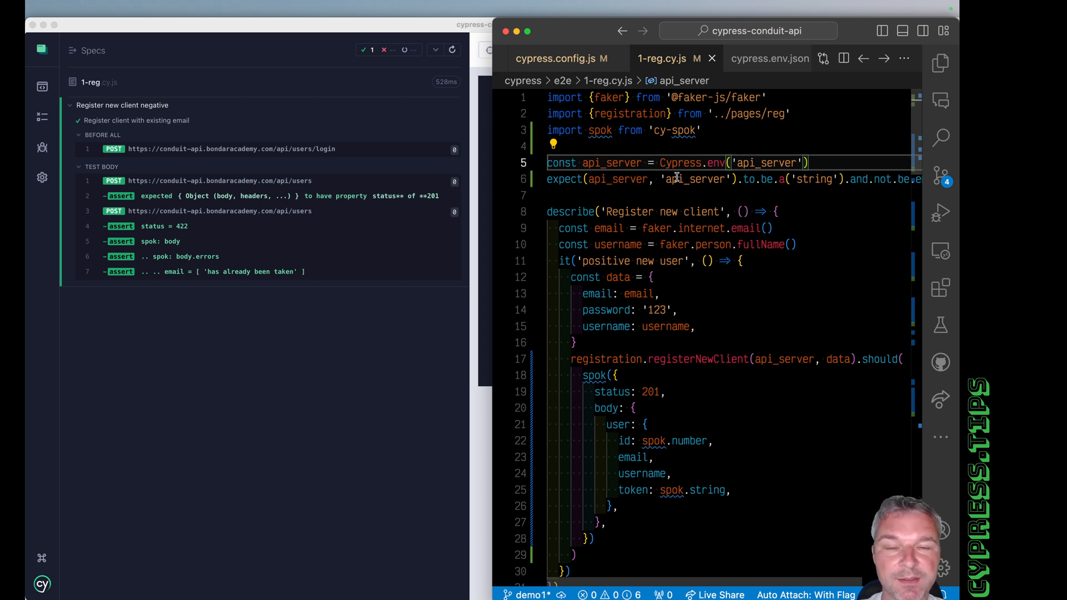
mouse_move(718, 179)
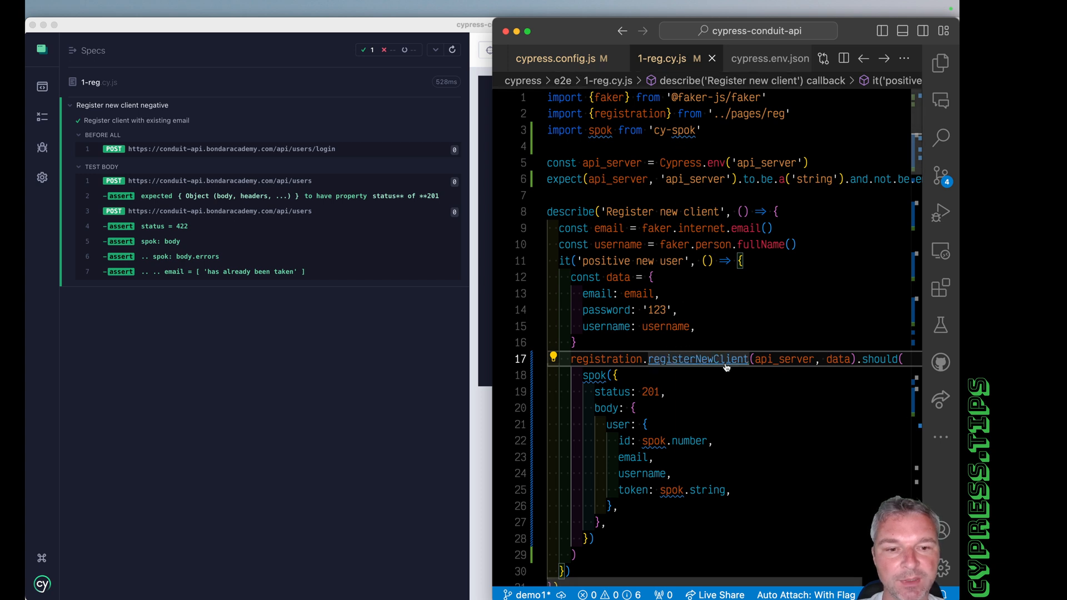
click(697, 359)
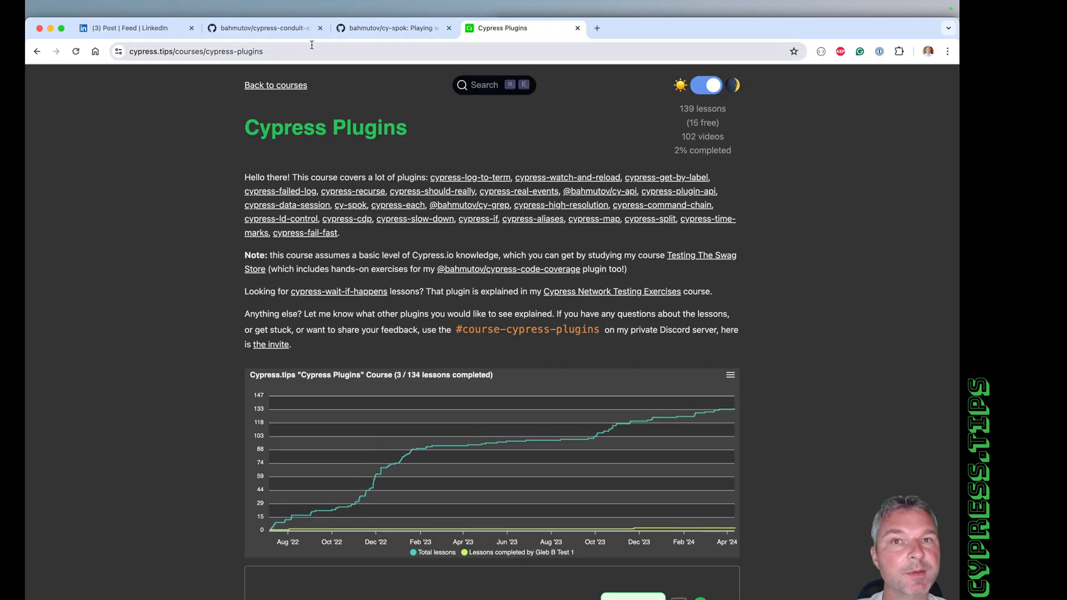
Scroll through the Cypress Plugins course lessons, then switch to the LinkedIn API-testing post.
scroll(down, 3)
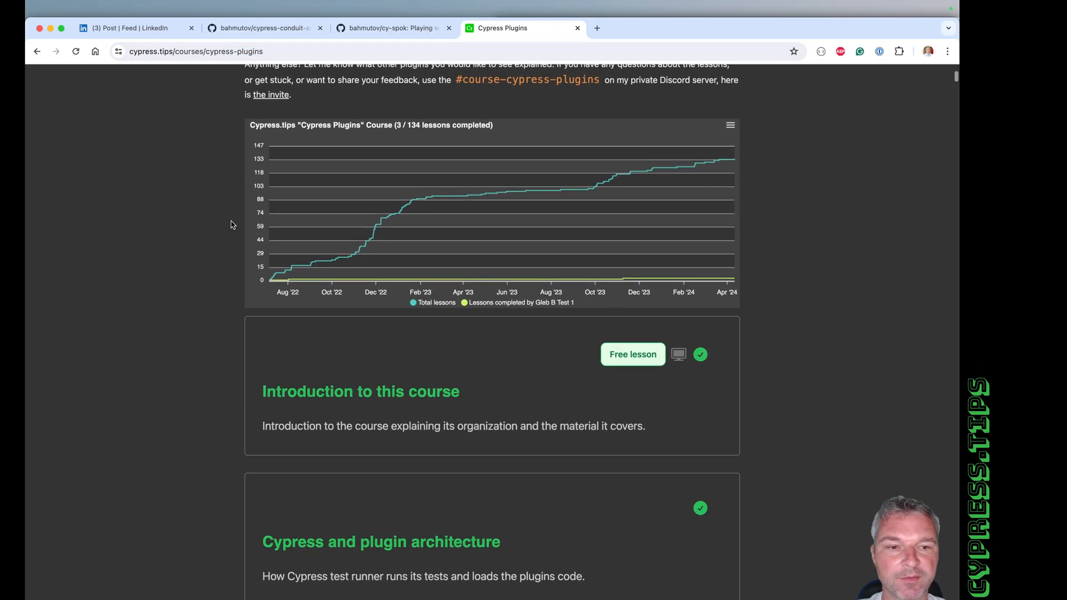
scroll(down, 3)
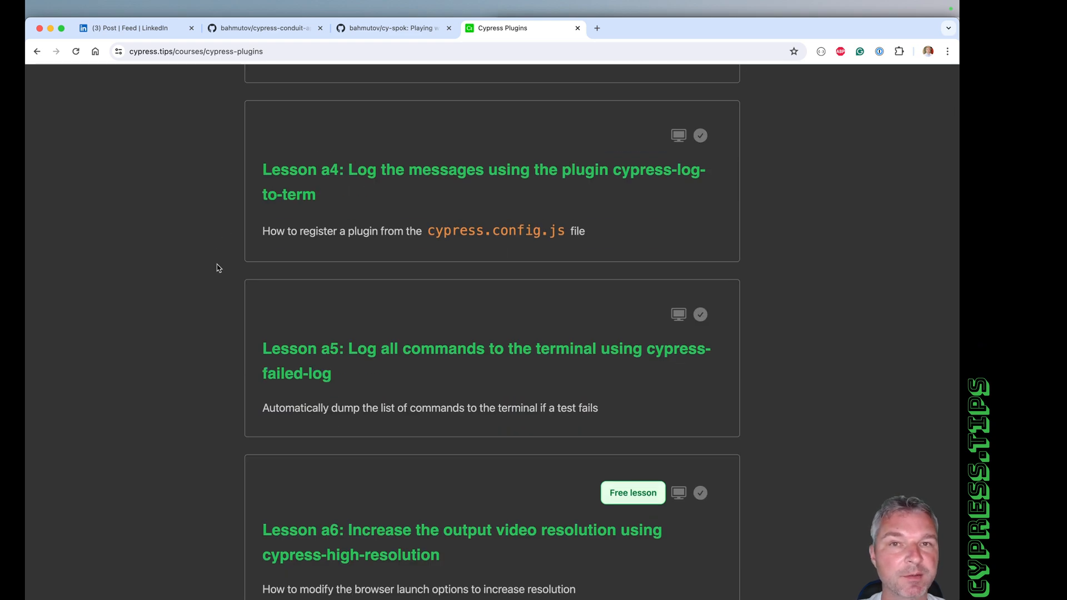
mouse_move(175, 74)
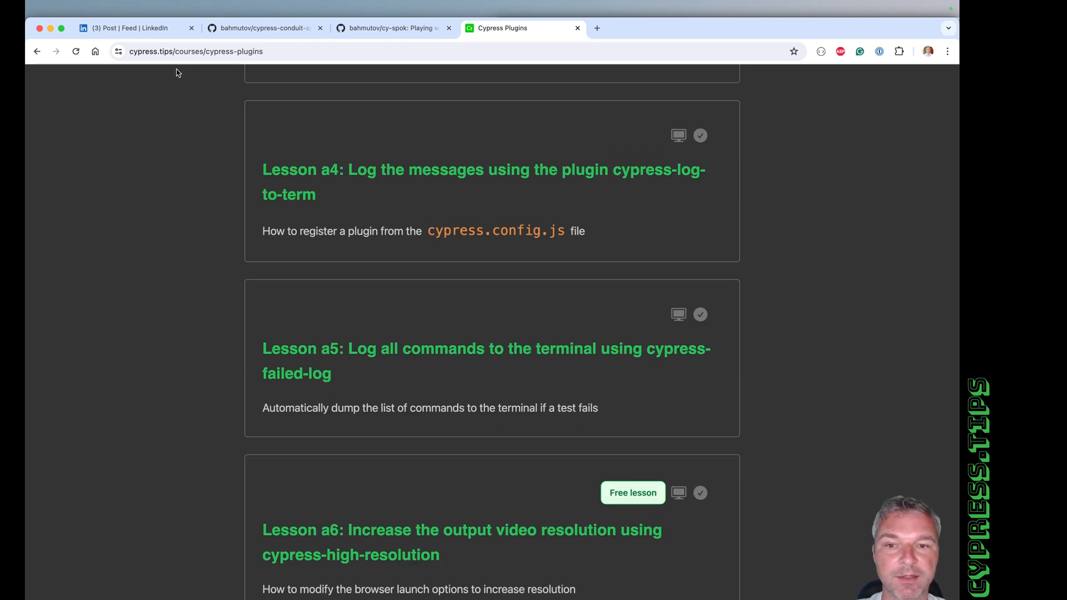
click(136, 28)
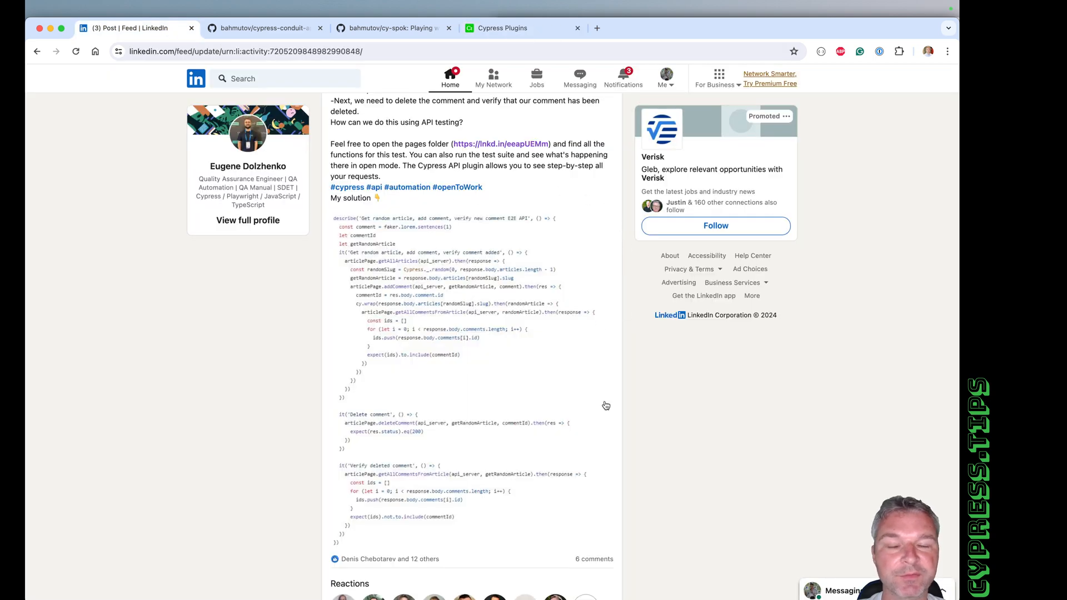